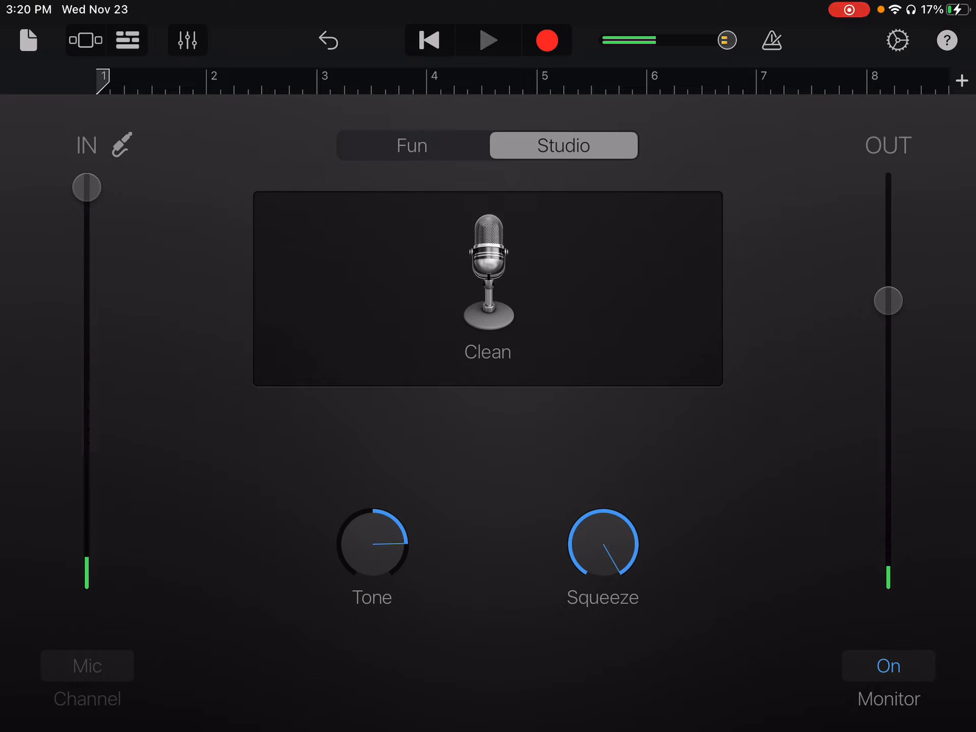
# Start playback from the beginning in the Audio Recorder with the Studio Clean mic
pyautogui.click(488, 39)
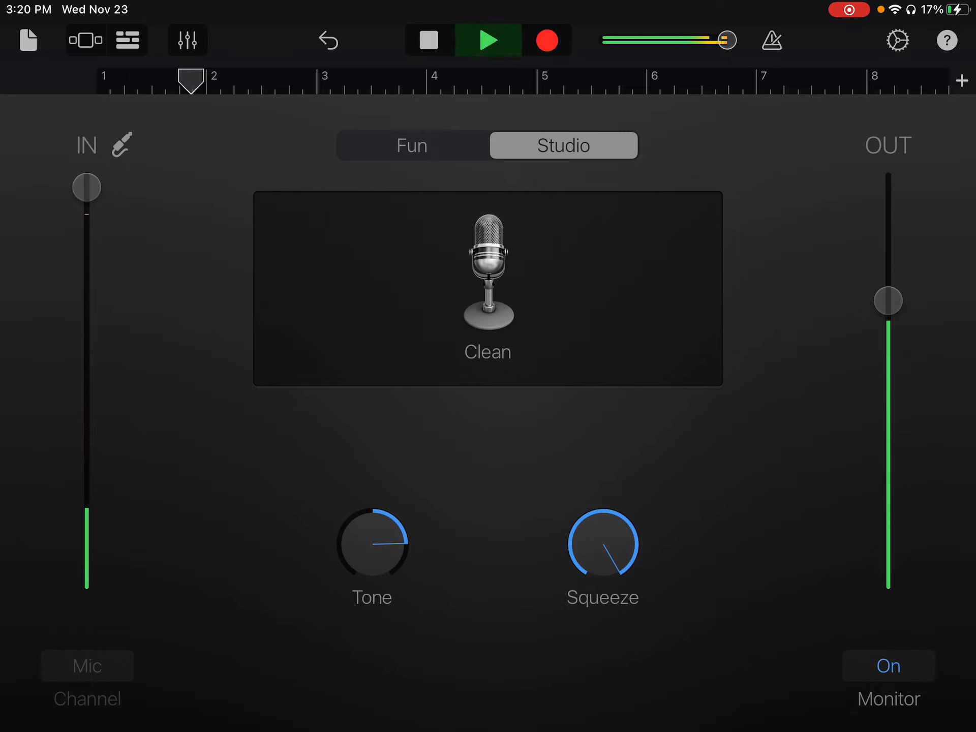